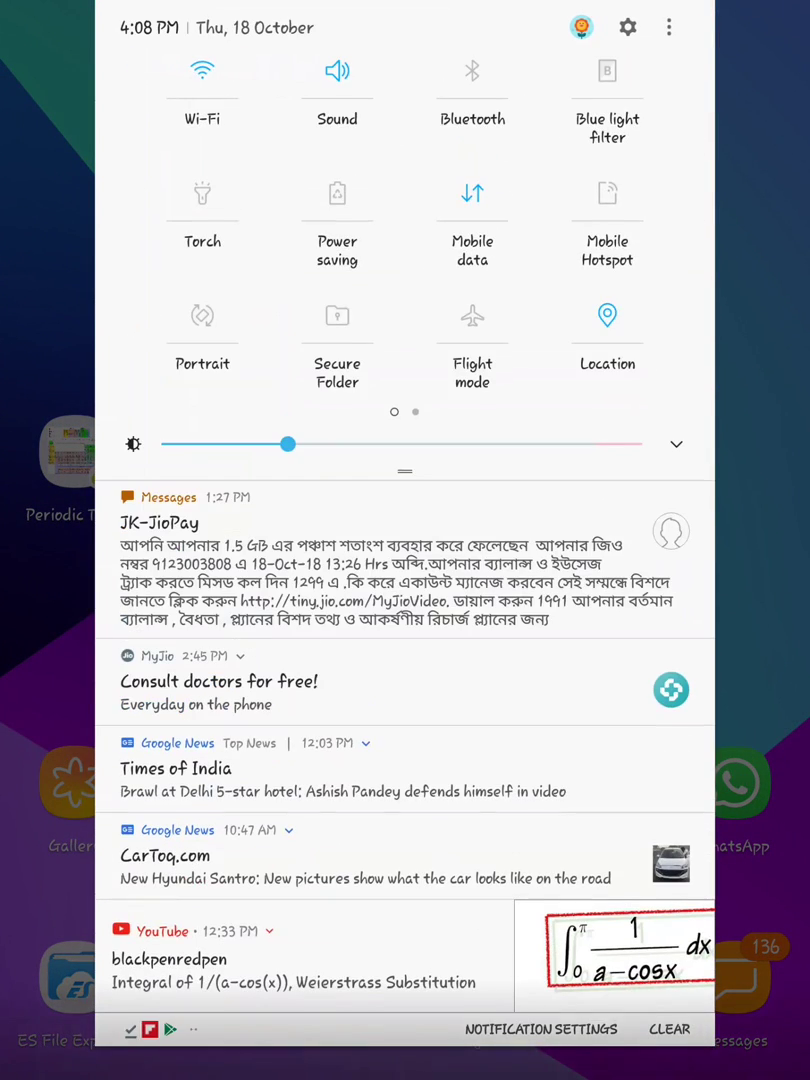
Step: Dismiss the notification shade and show the app drawer with all installed apps
click(202, 316)
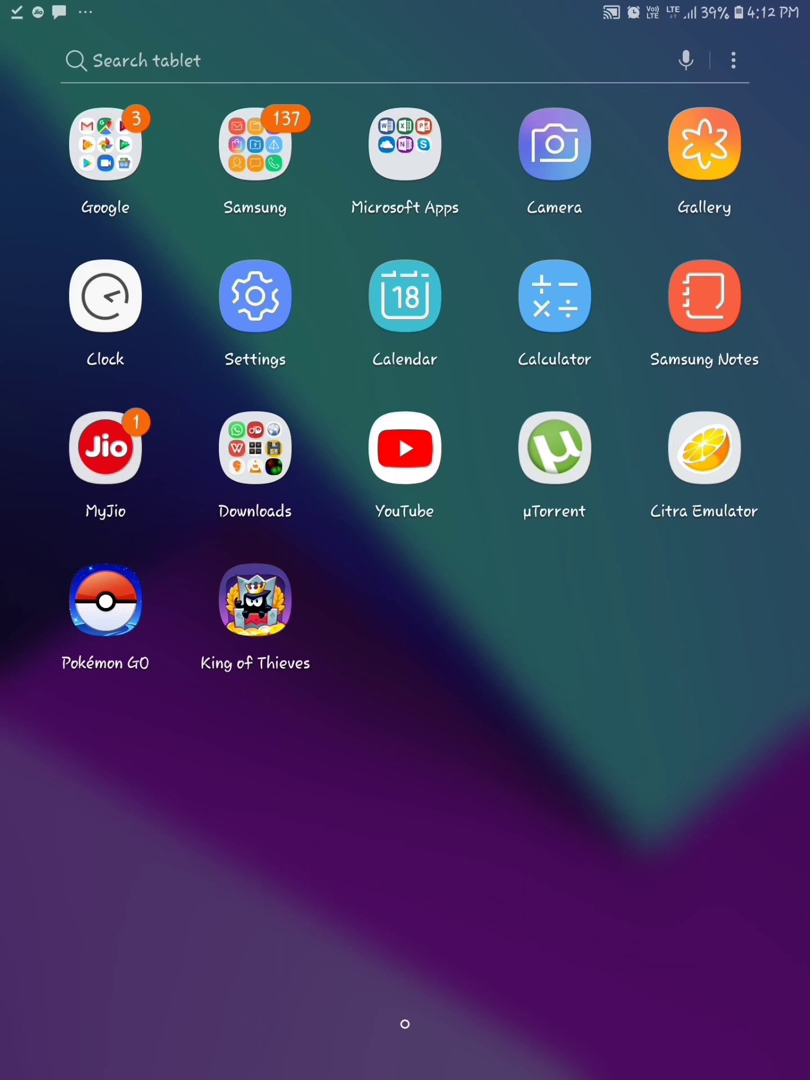
Step: Launch Chrome and enter 'set orientation apk' in the address bar
click(104, 600)
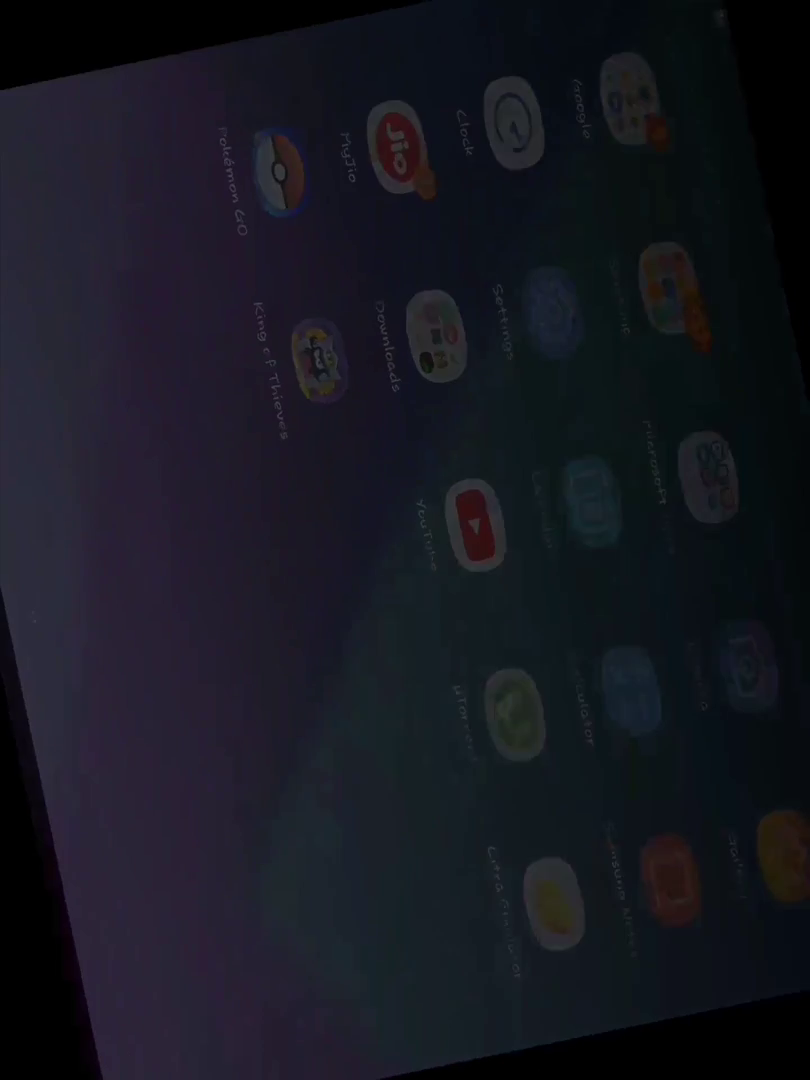
click(318, 346)
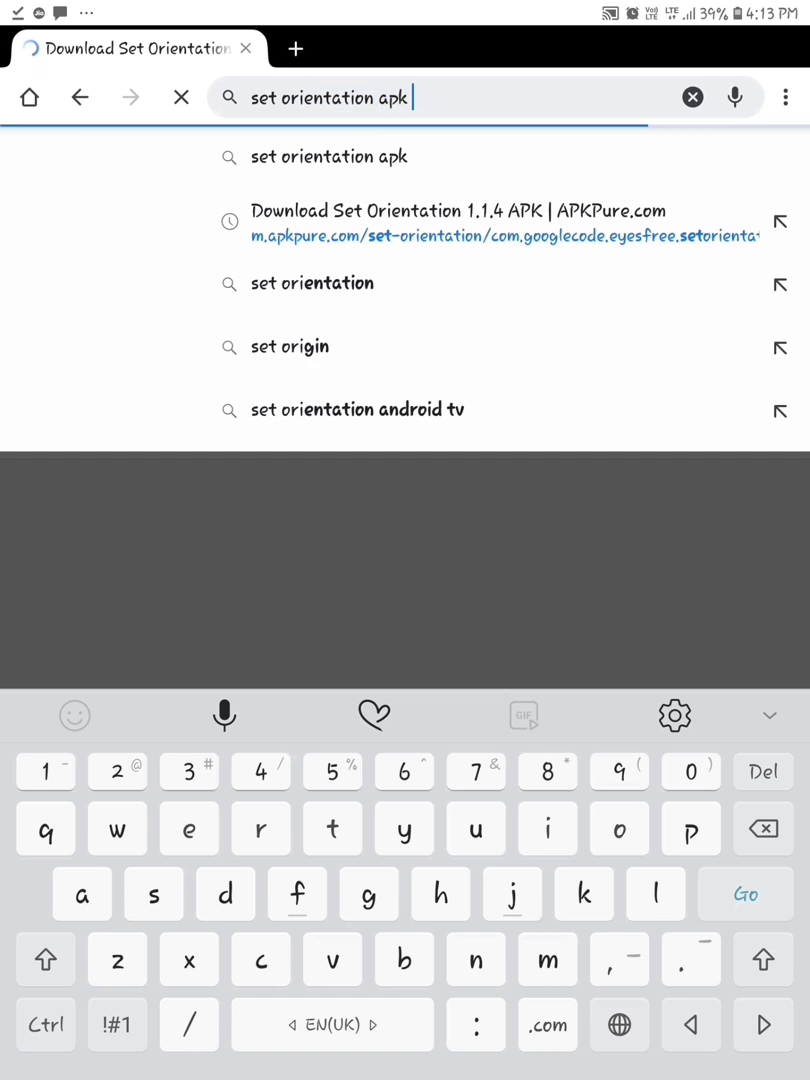
Step: Search Google for the Set Orientation APK and open the APKPure.com result
click(504, 224)
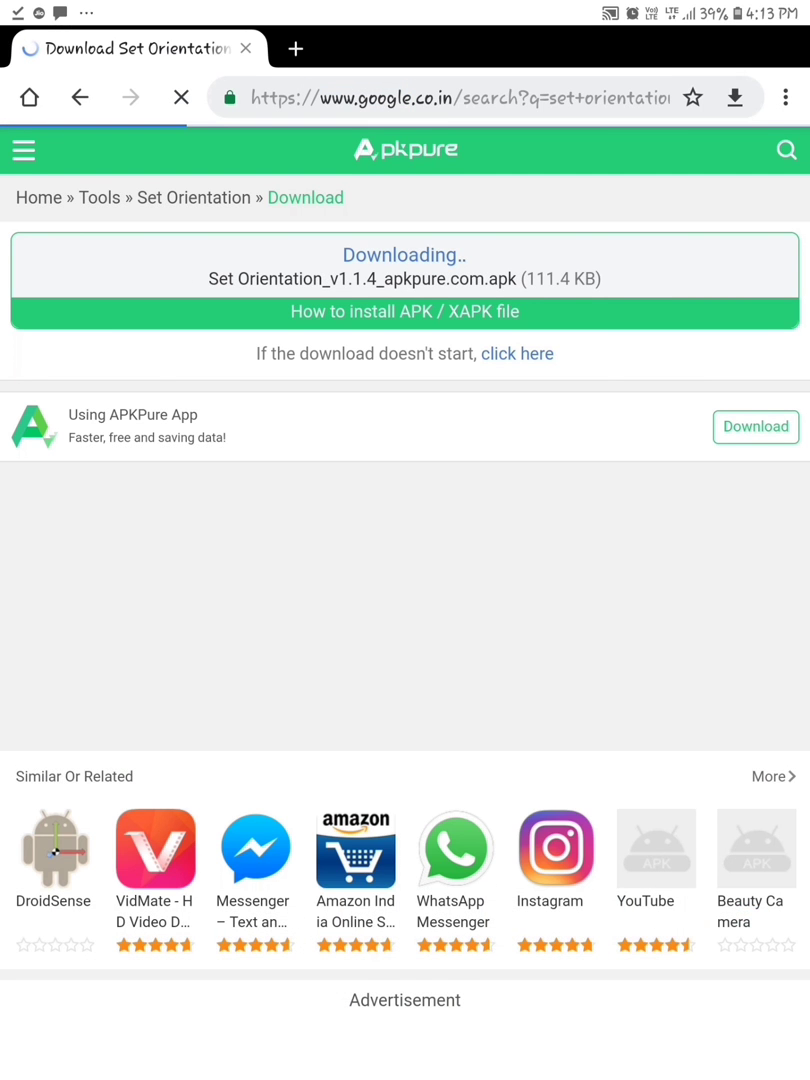
click(80, 96)
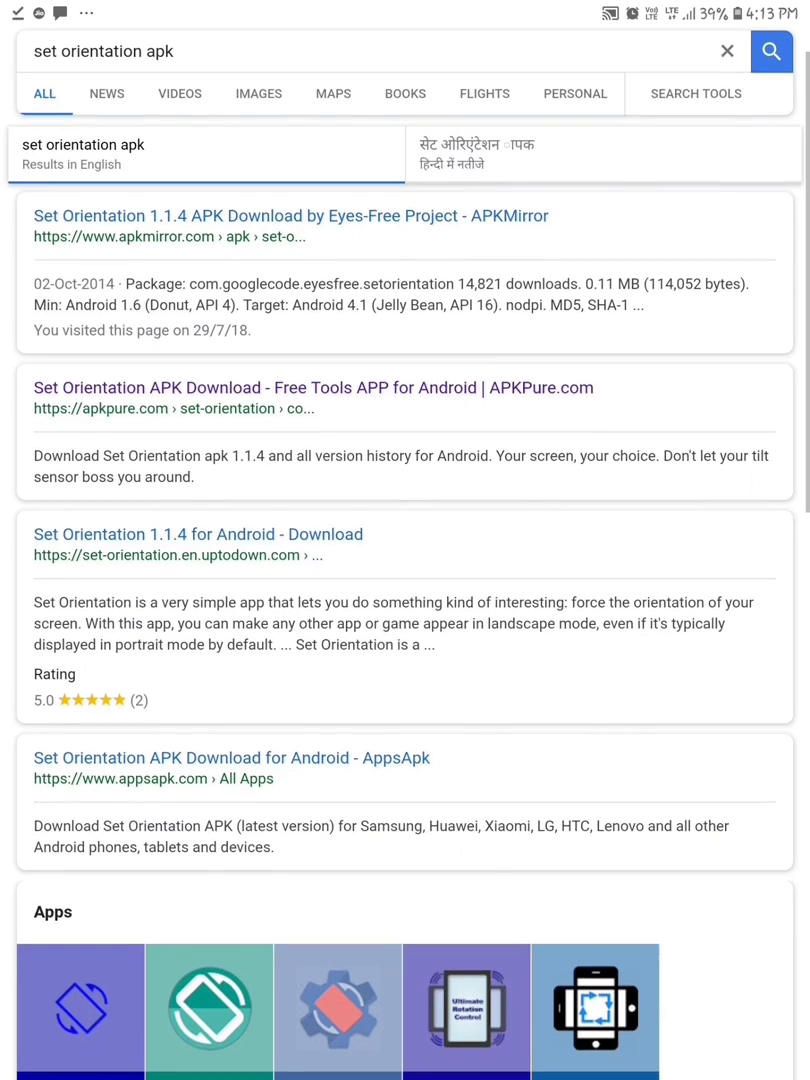
scroll(down, 3)
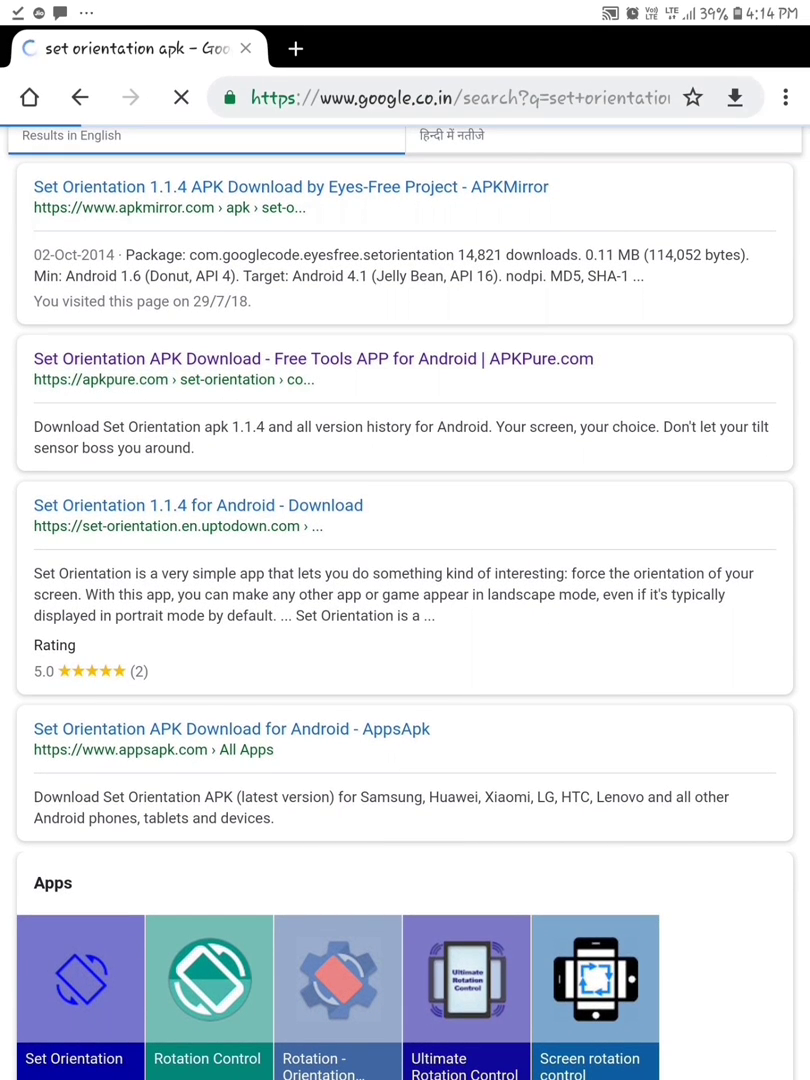
click(312, 358)
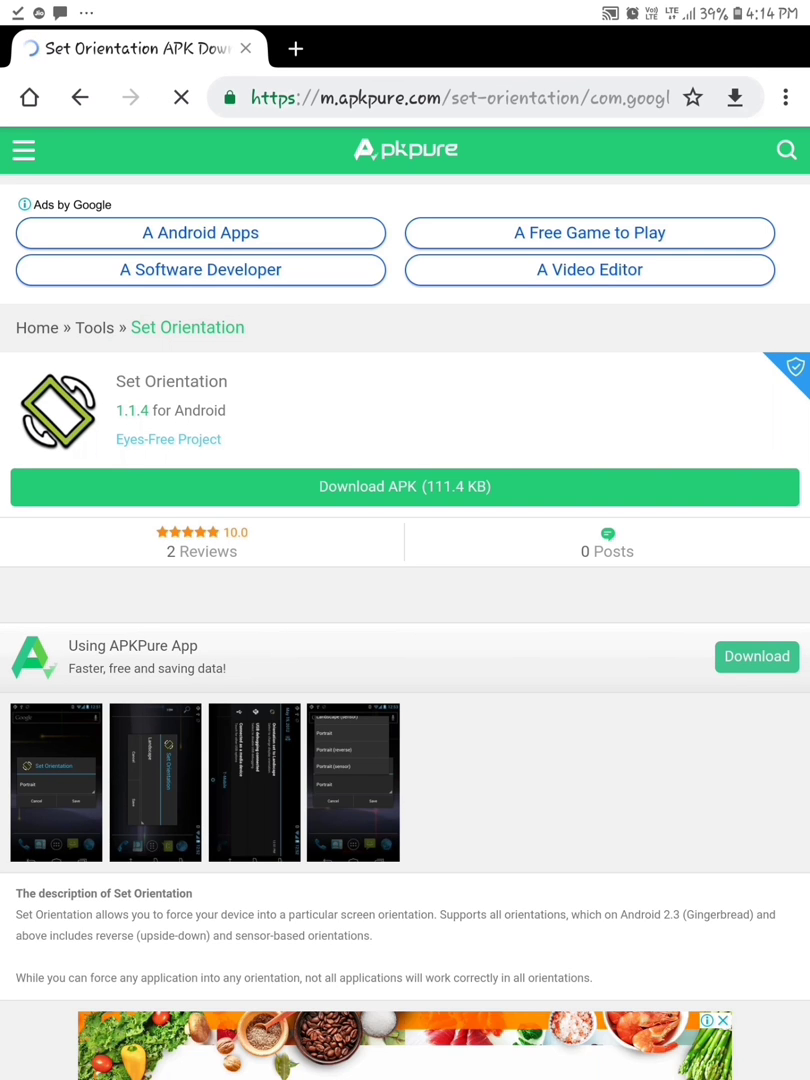
Step: Download the Set Orientation APK (111.4 KB) and bring up its install prompt
click(180, 96)
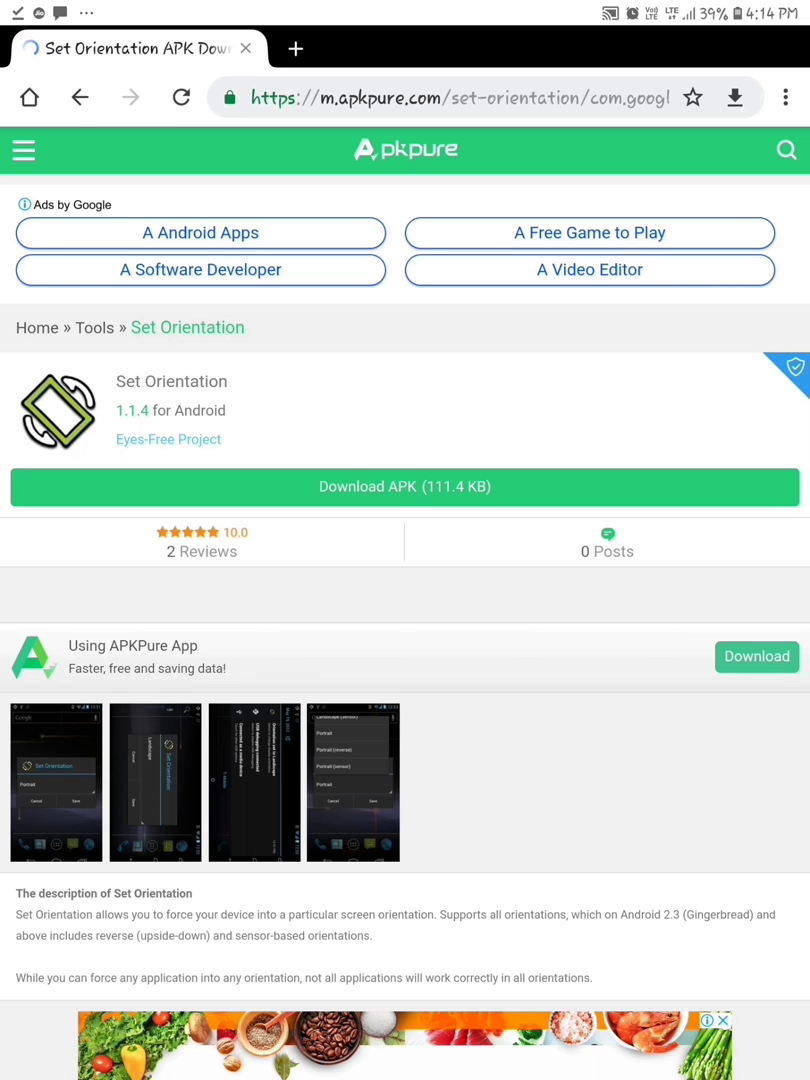
click(404, 488)
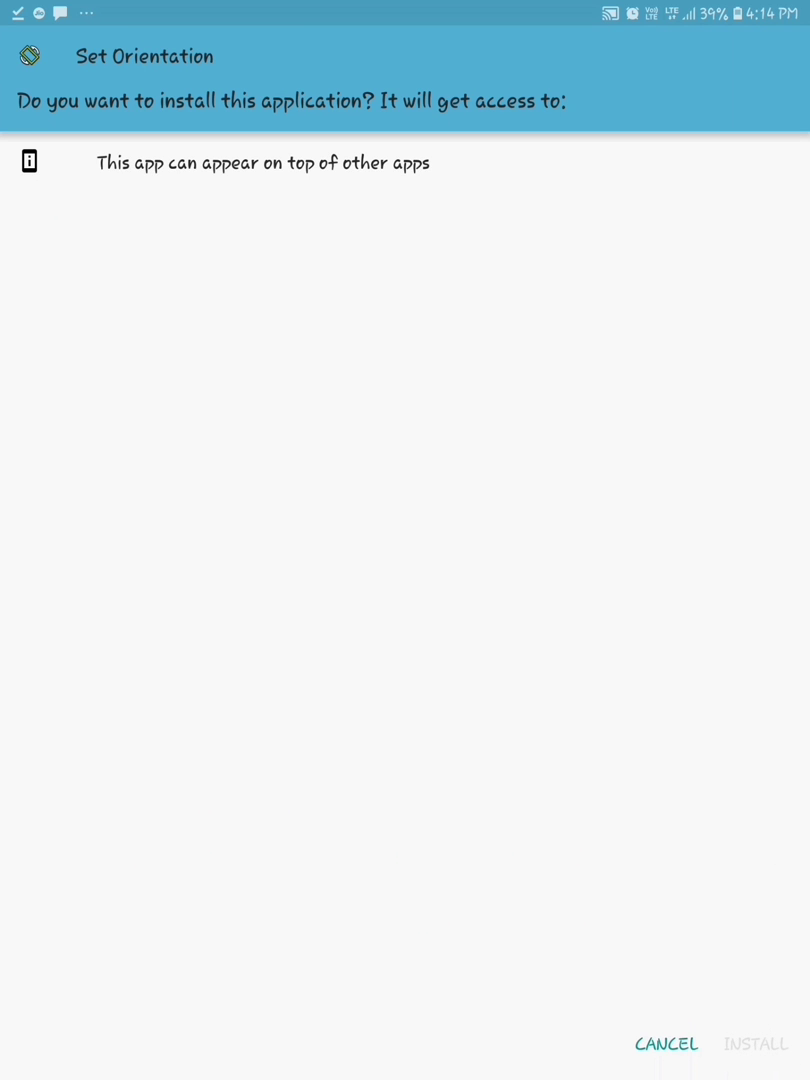
Step: Install Set Orientation, then launch it to its list of orientation modes
click(756, 1044)
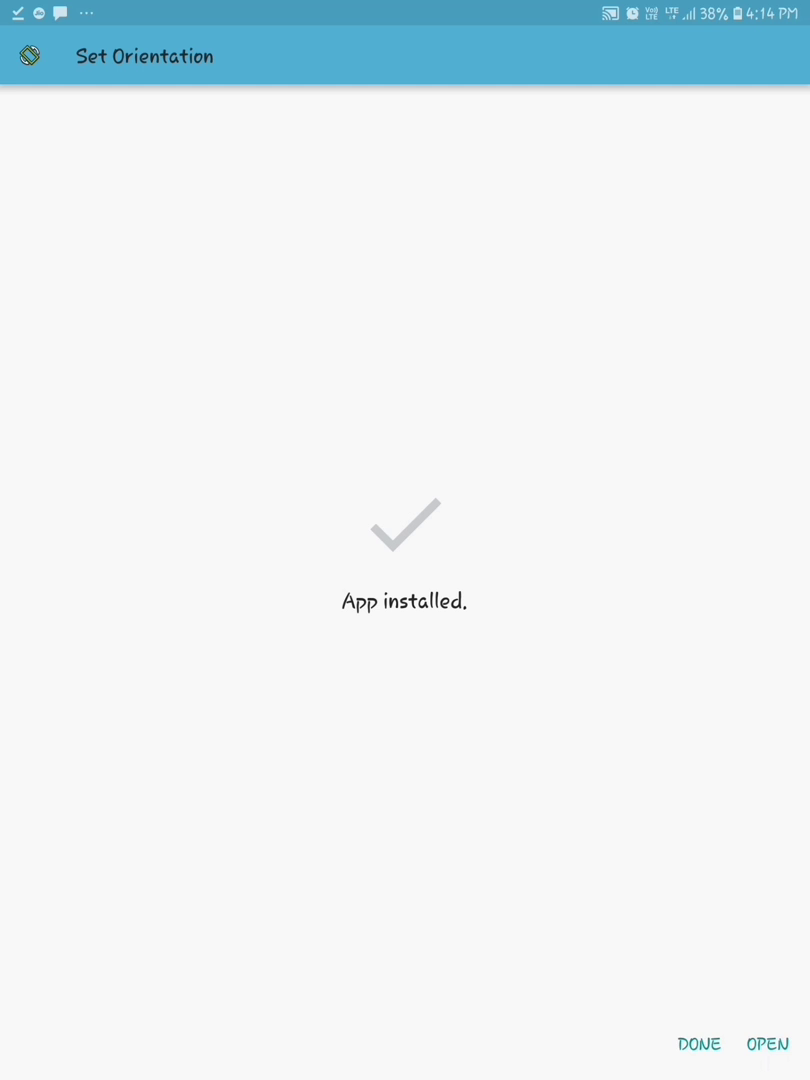
click(768, 1044)
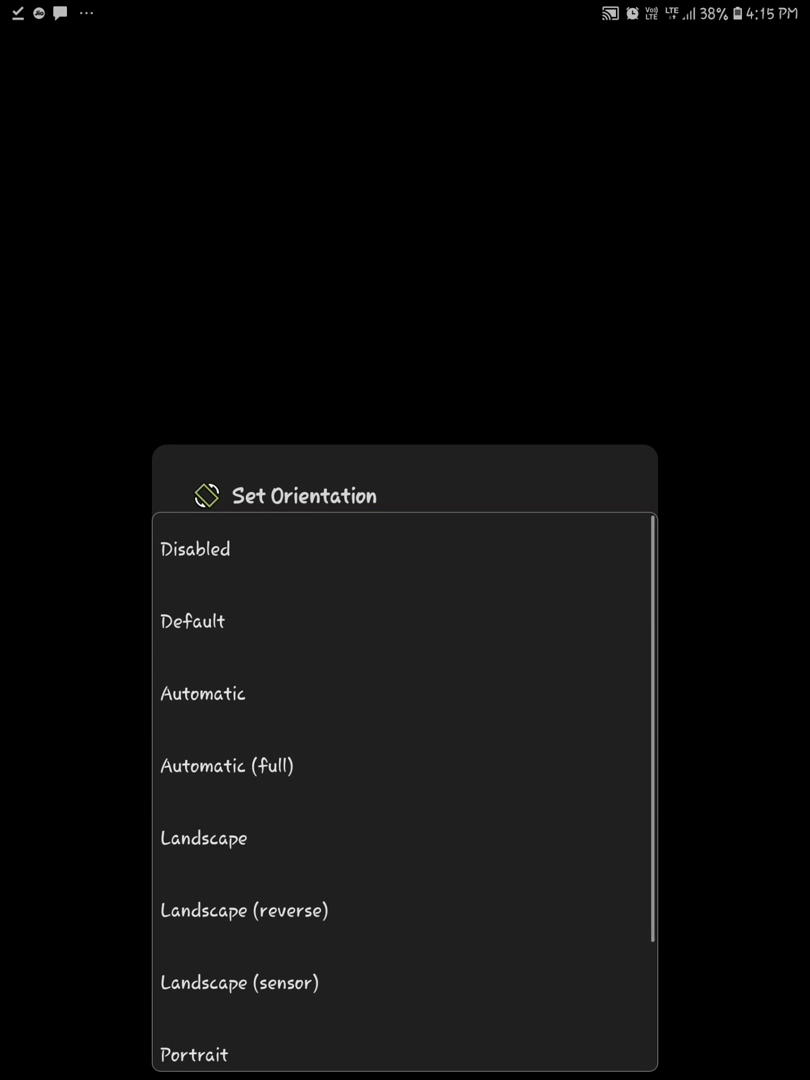
Step: Choose Automatic (full) as the orientation mode and confirm with OK
click(226, 764)
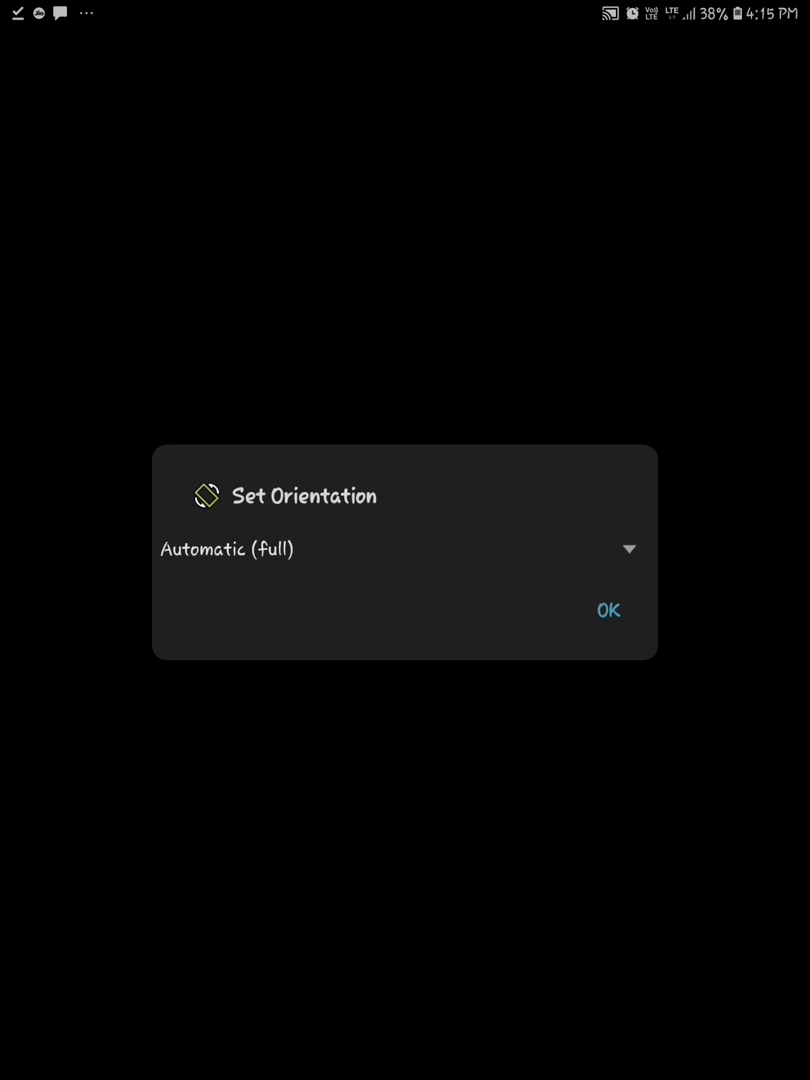
click(608, 610)
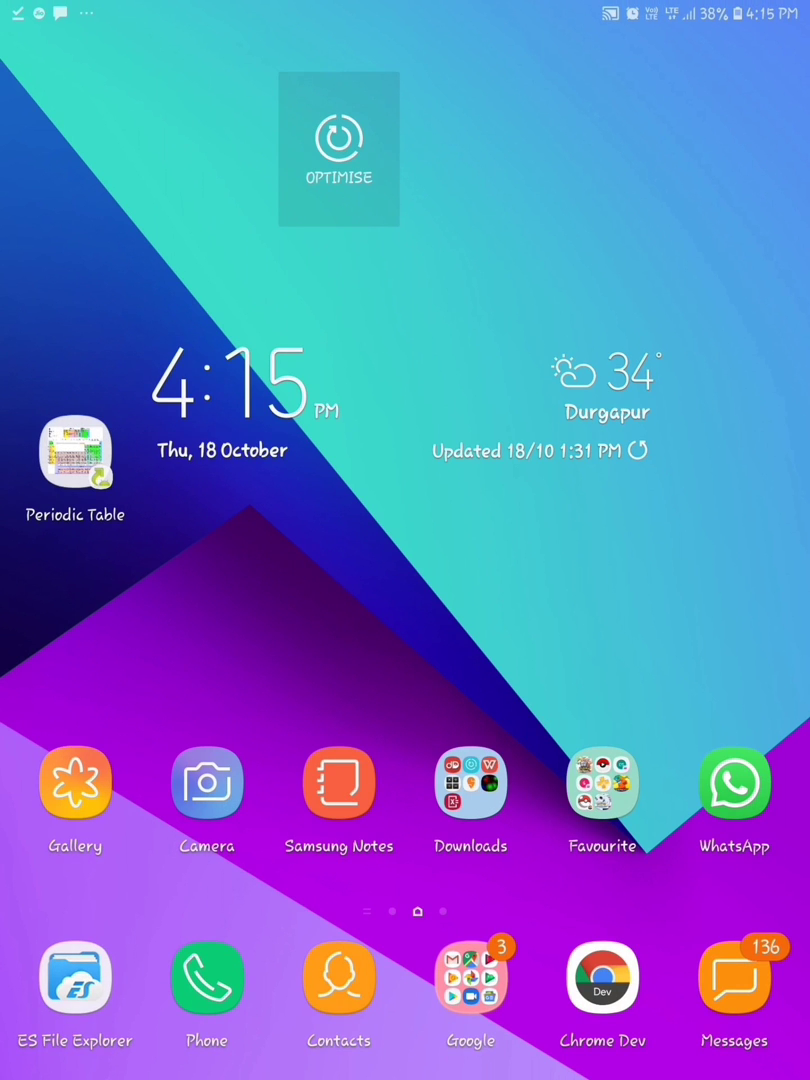
Step: Launch Pokémon GO, confirm it displays sideways and acknowledge the driving warning
scroll(up, 3)
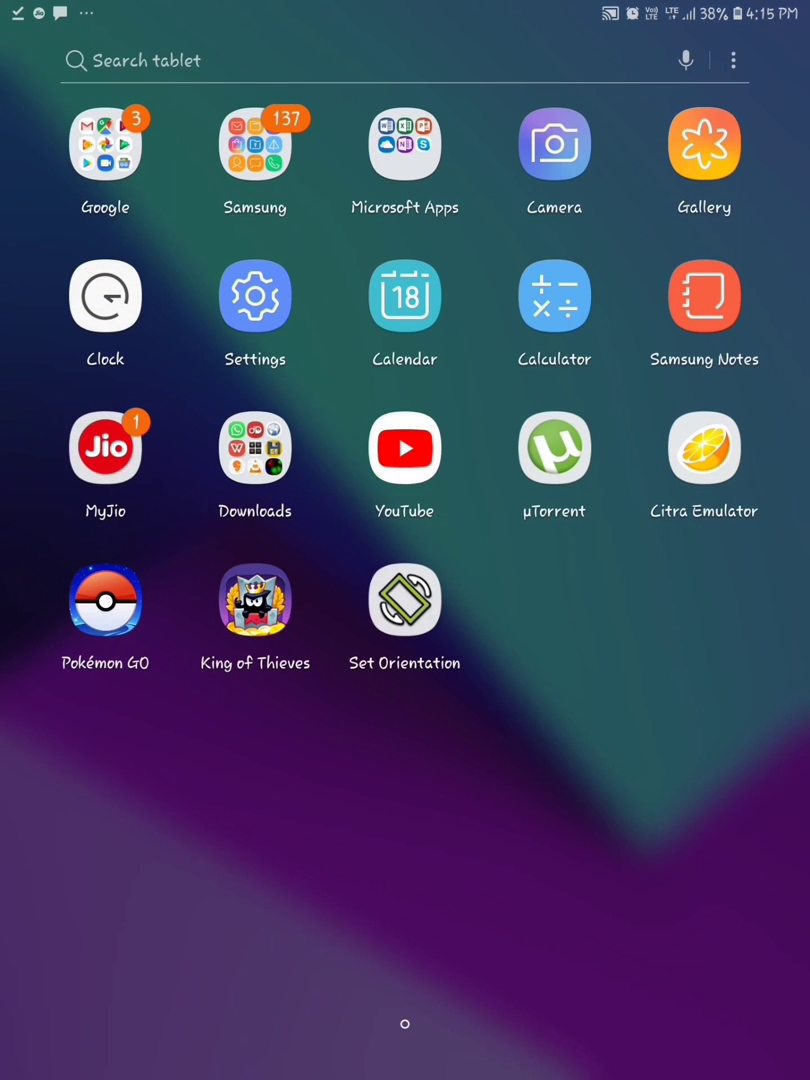
click(104, 600)
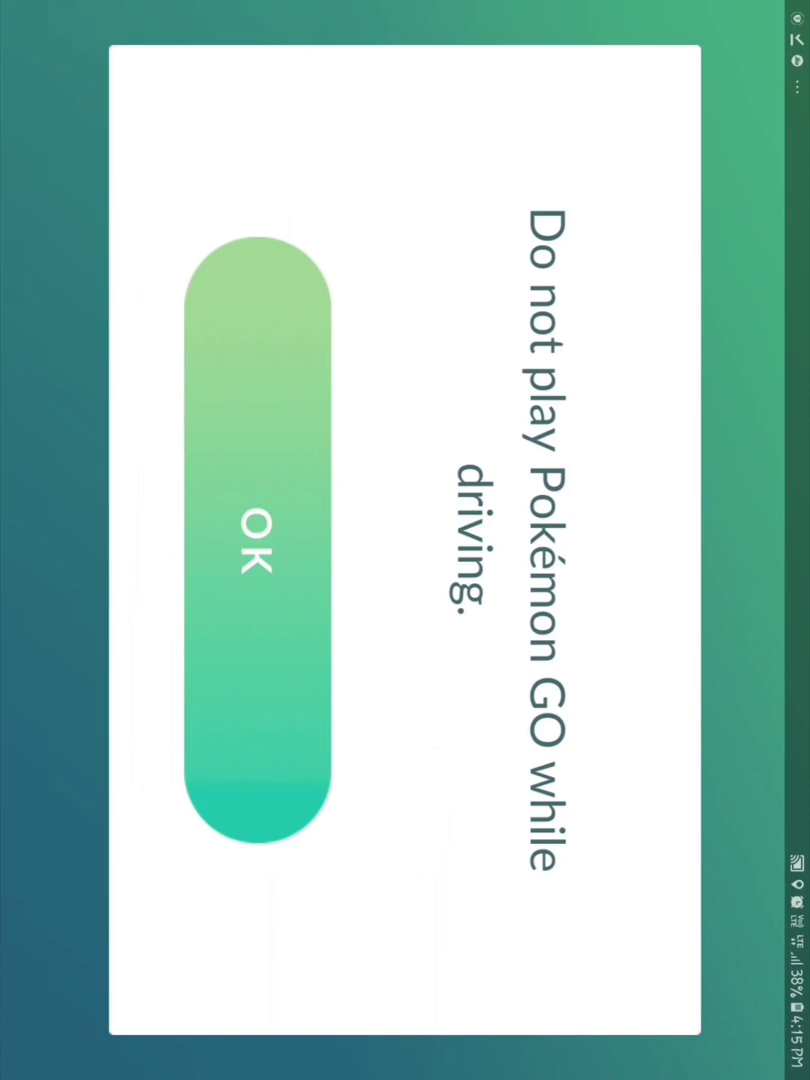
click(254, 552)
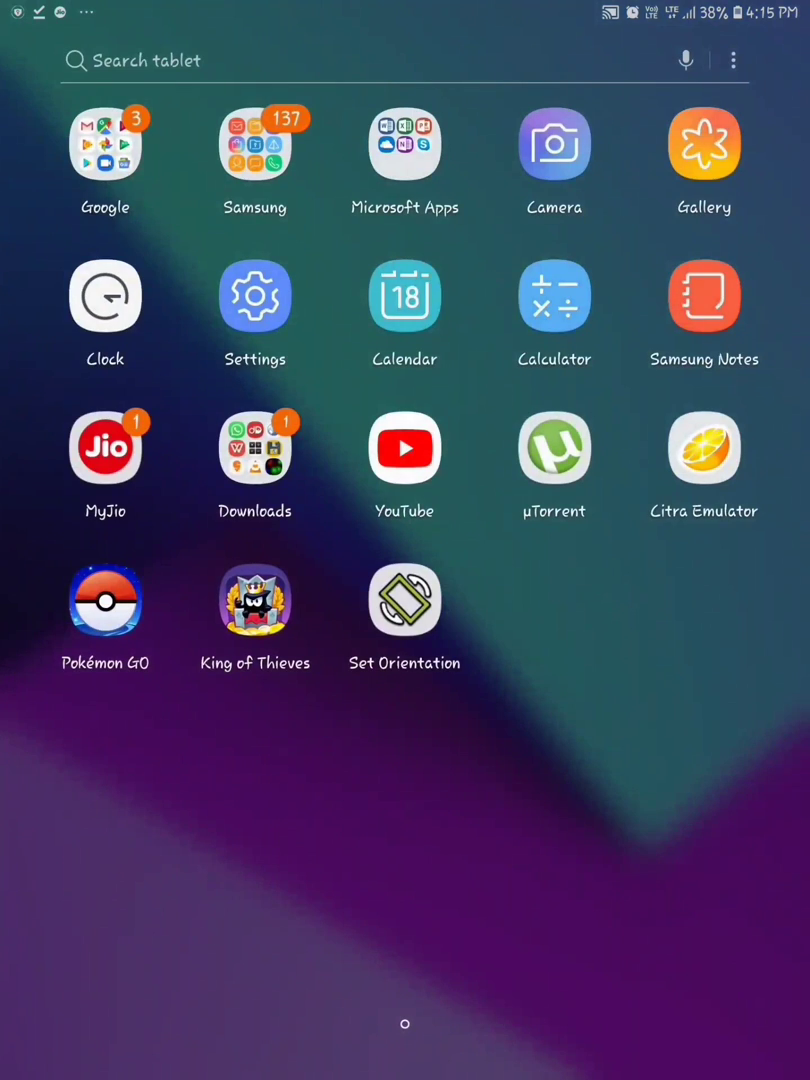
Step: Launch King of Thieves so its loading screen appears in landscape
click(256, 600)
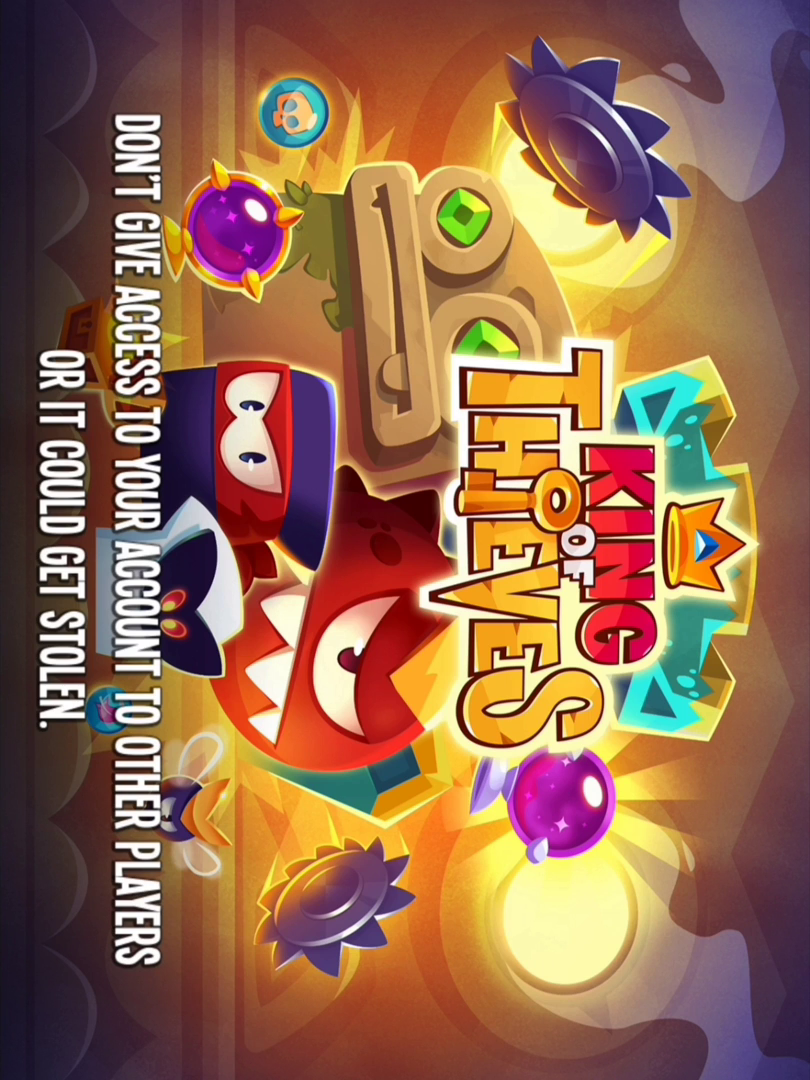